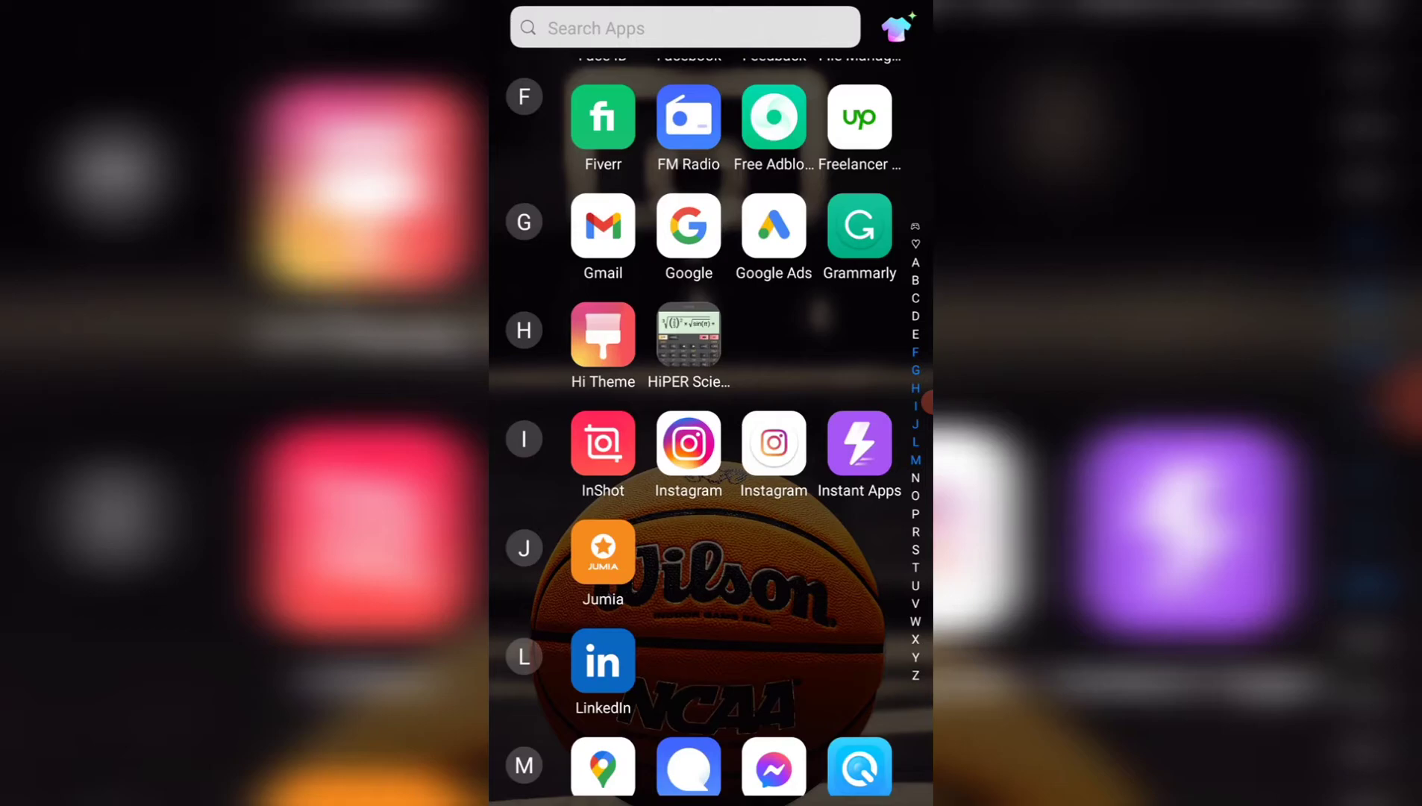
# Step: Launch the Settings app from the app drawer
pyautogui.scroll(-3)
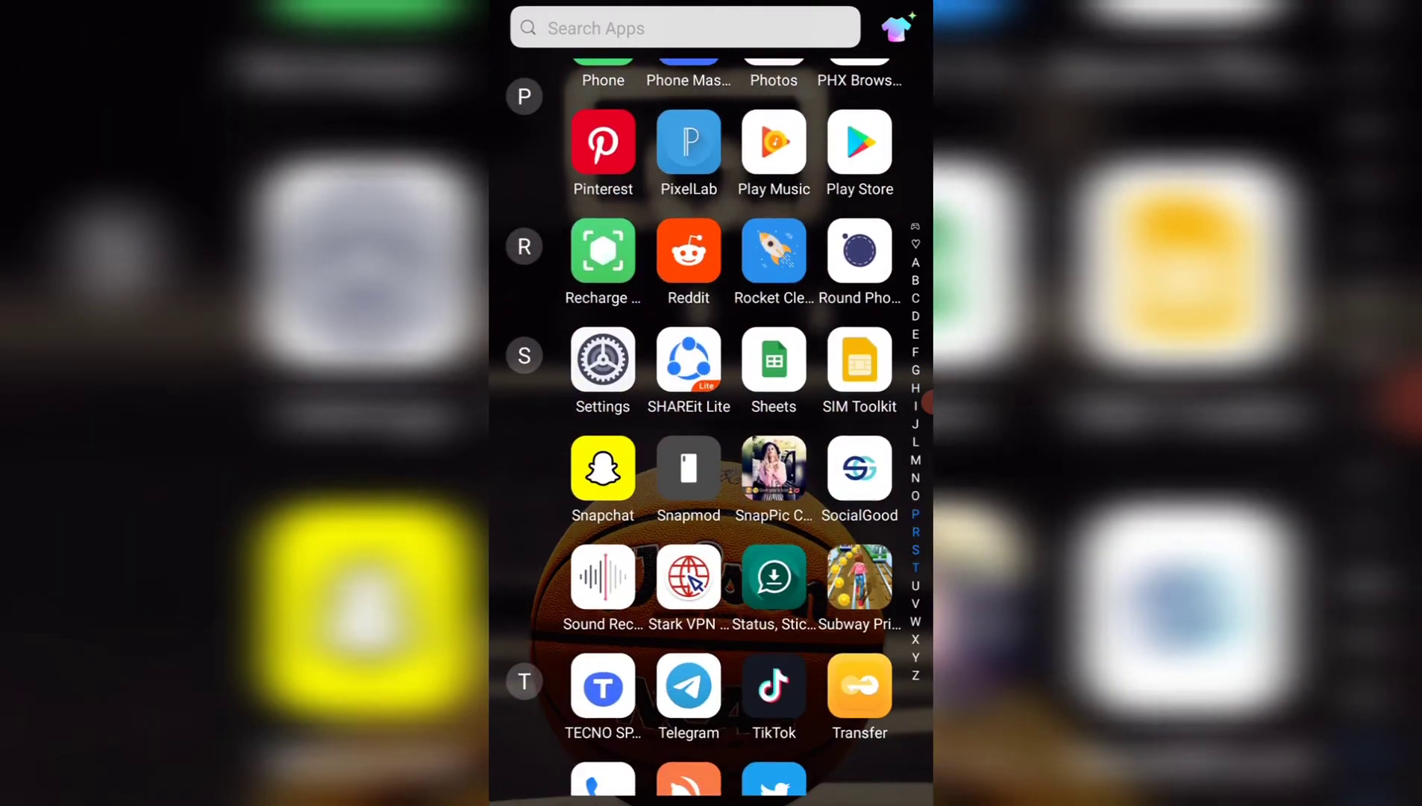
pyautogui.click(603, 360)
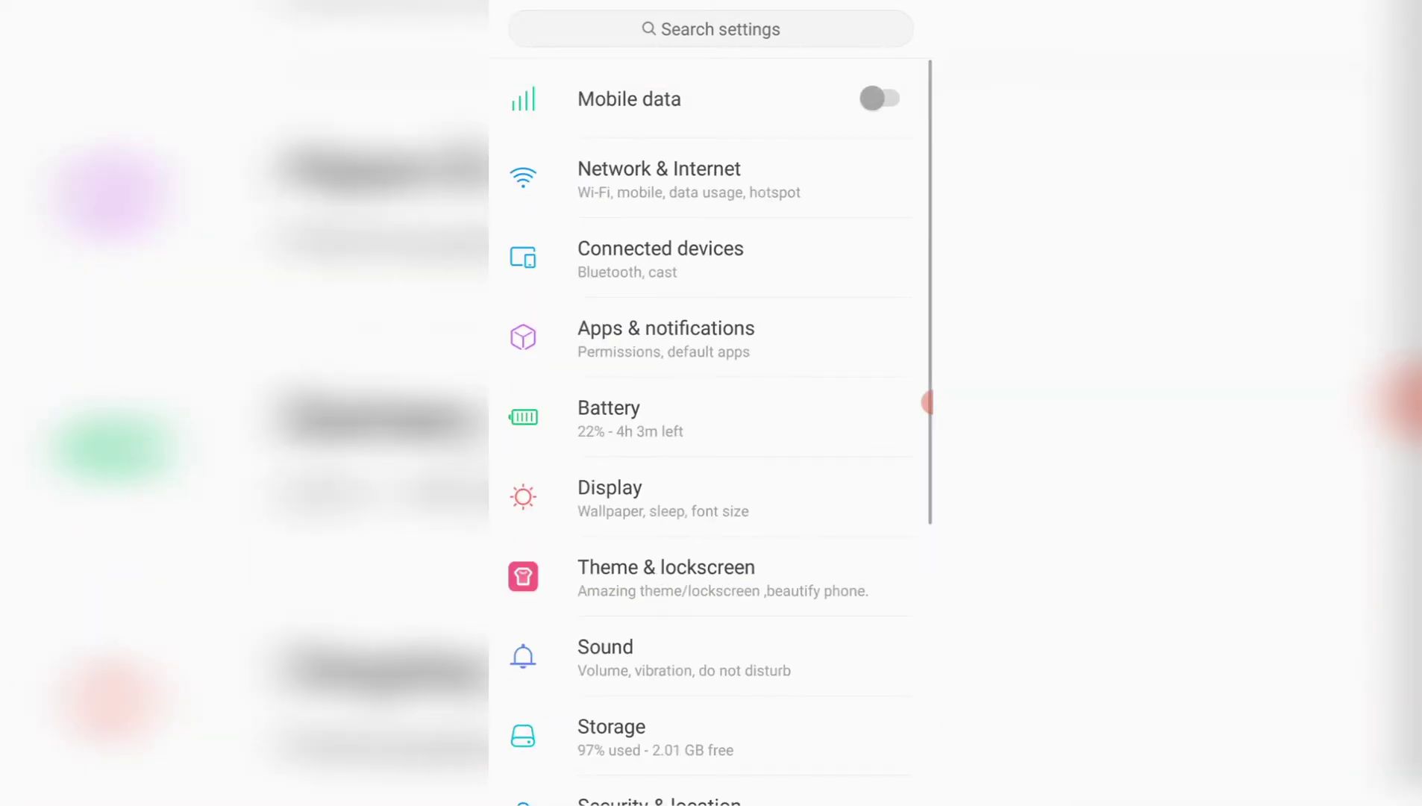
# Step: Go to the Network & Internet page listing Wi-Fi, data usage and hotspot
pyautogui.scroll(-3)
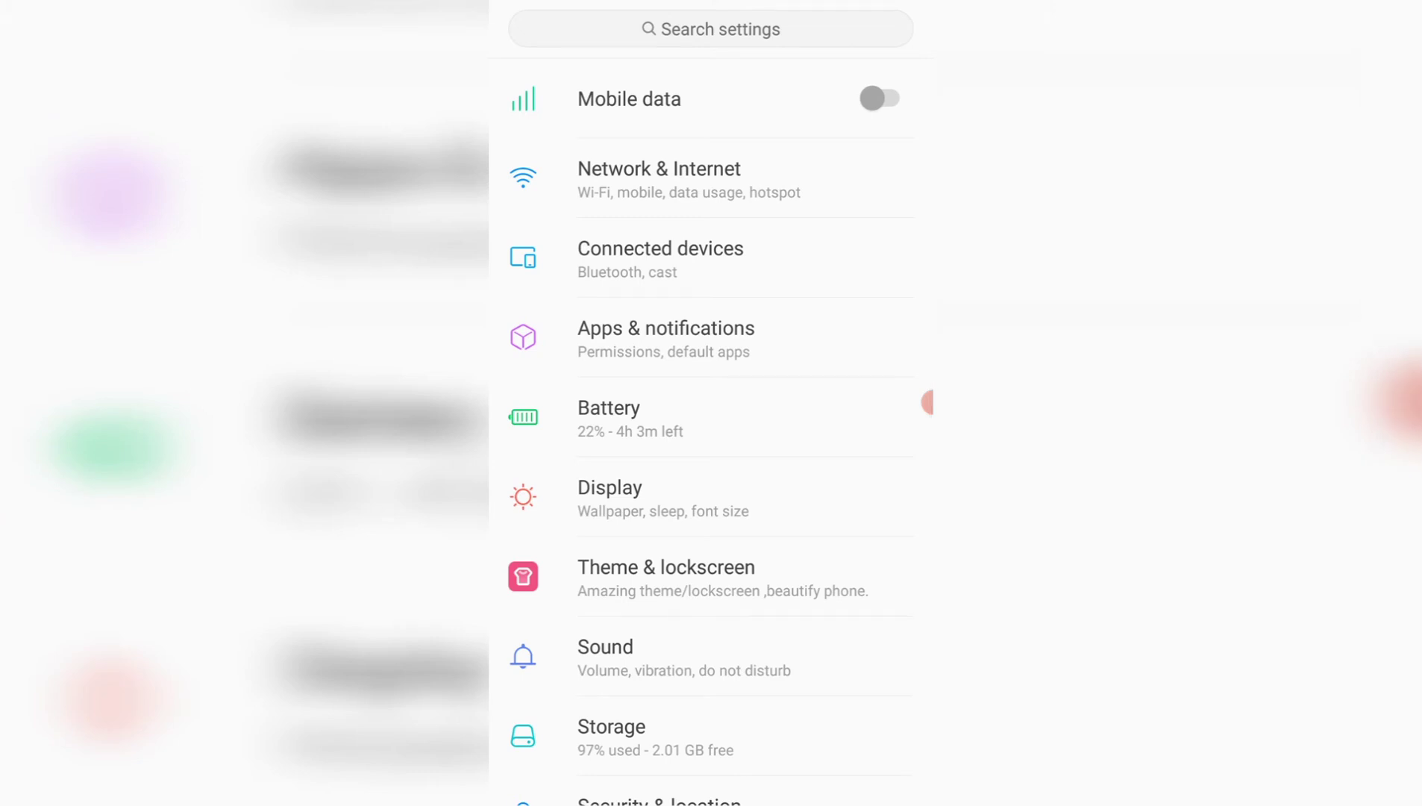
pyautogui.scroll(-3)
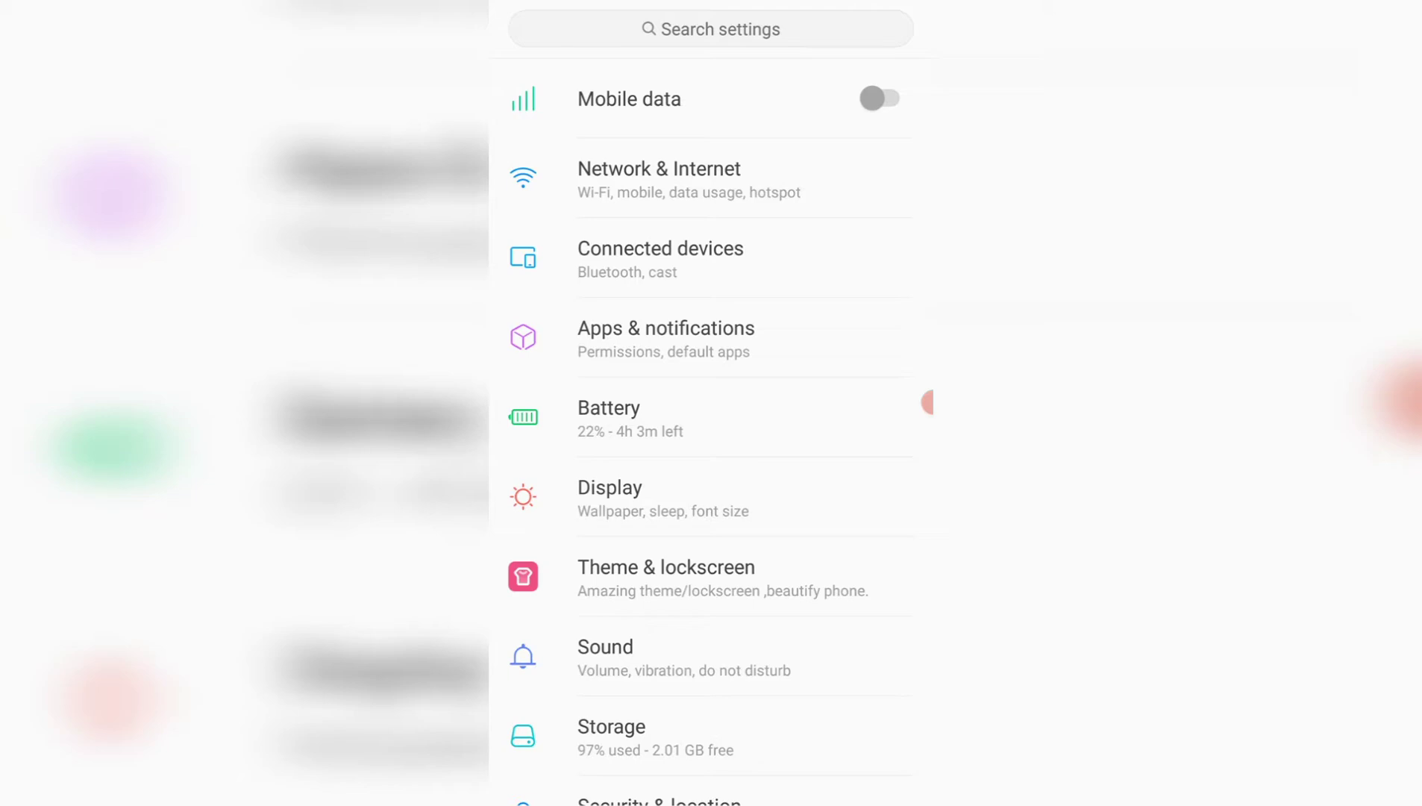
pyautogui.click(660, 179)
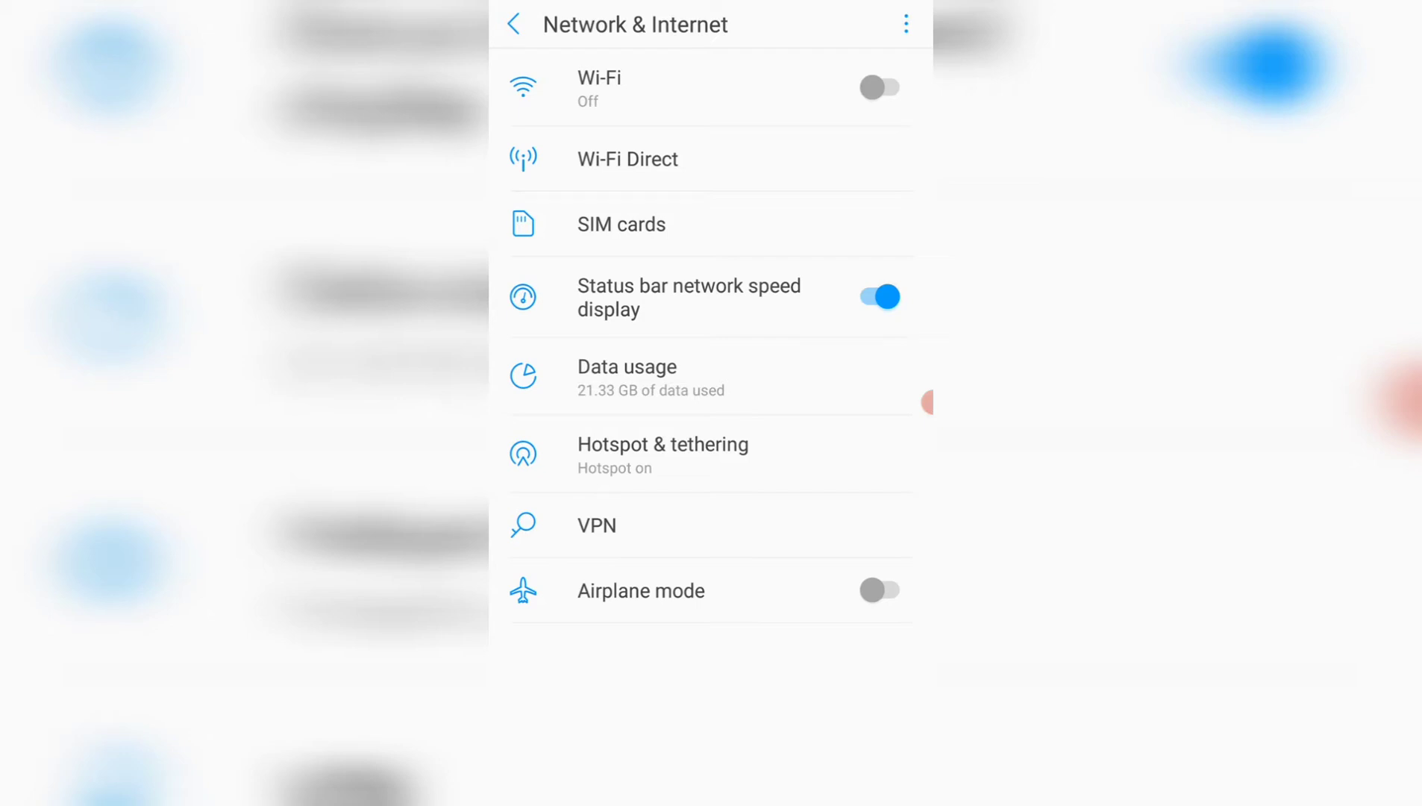
# Step: Reach Hotspot & tethering and pull down the quick settings panel over it
pyautogui.click(662, 454)
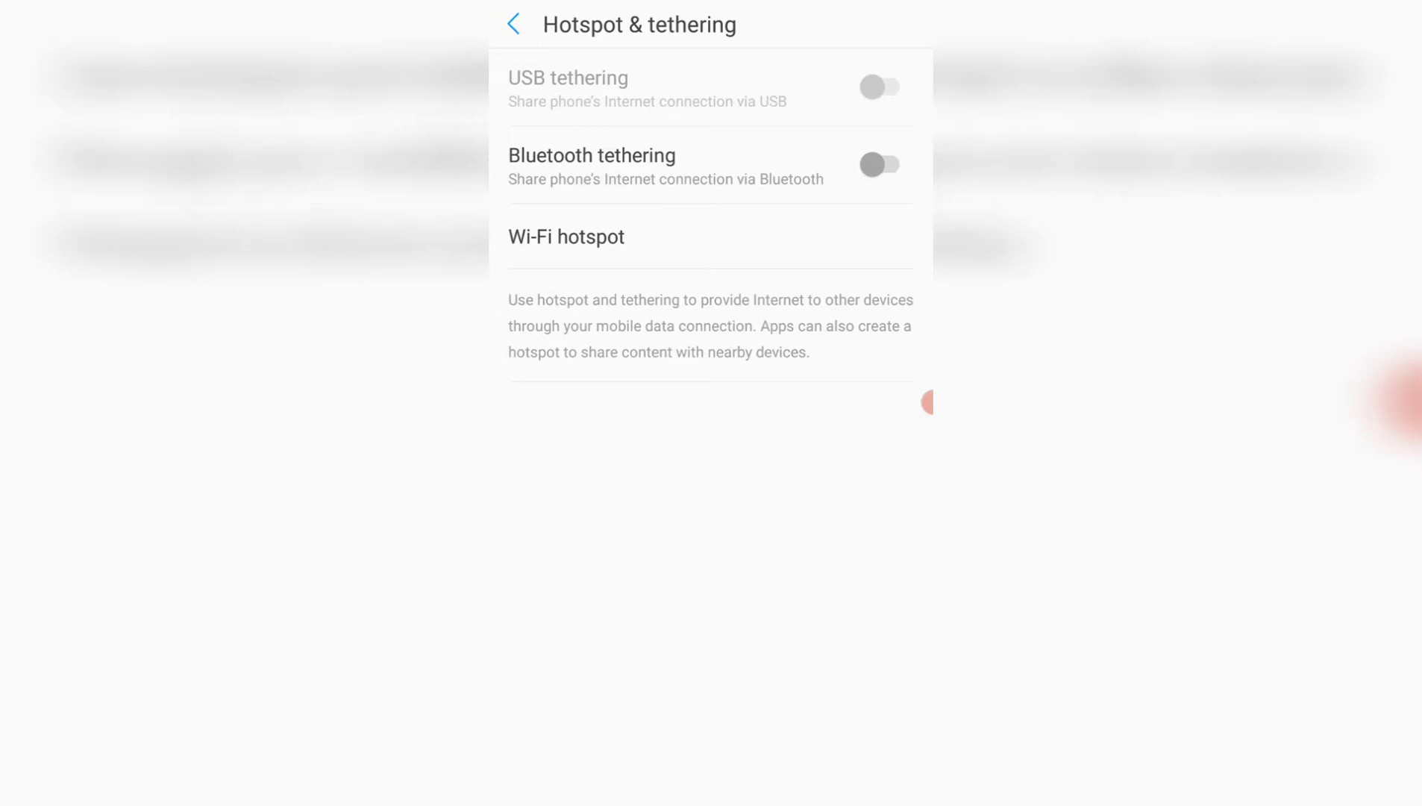
pyautogui.click(566, 236)
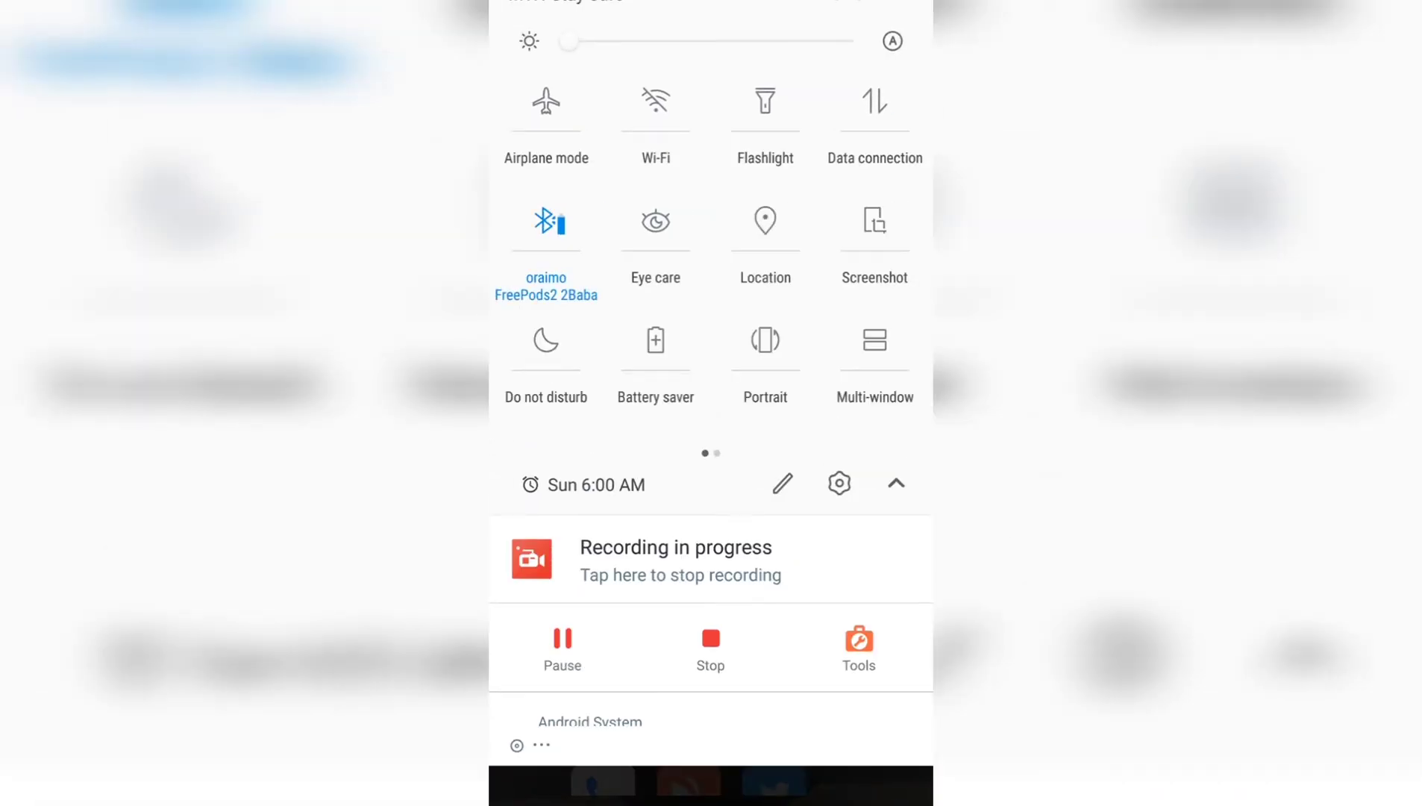
# Step: Check the Hotspot tile on the second quick settings page, then return to Hotspot & tethering
pyautogui.hscroll(-3)
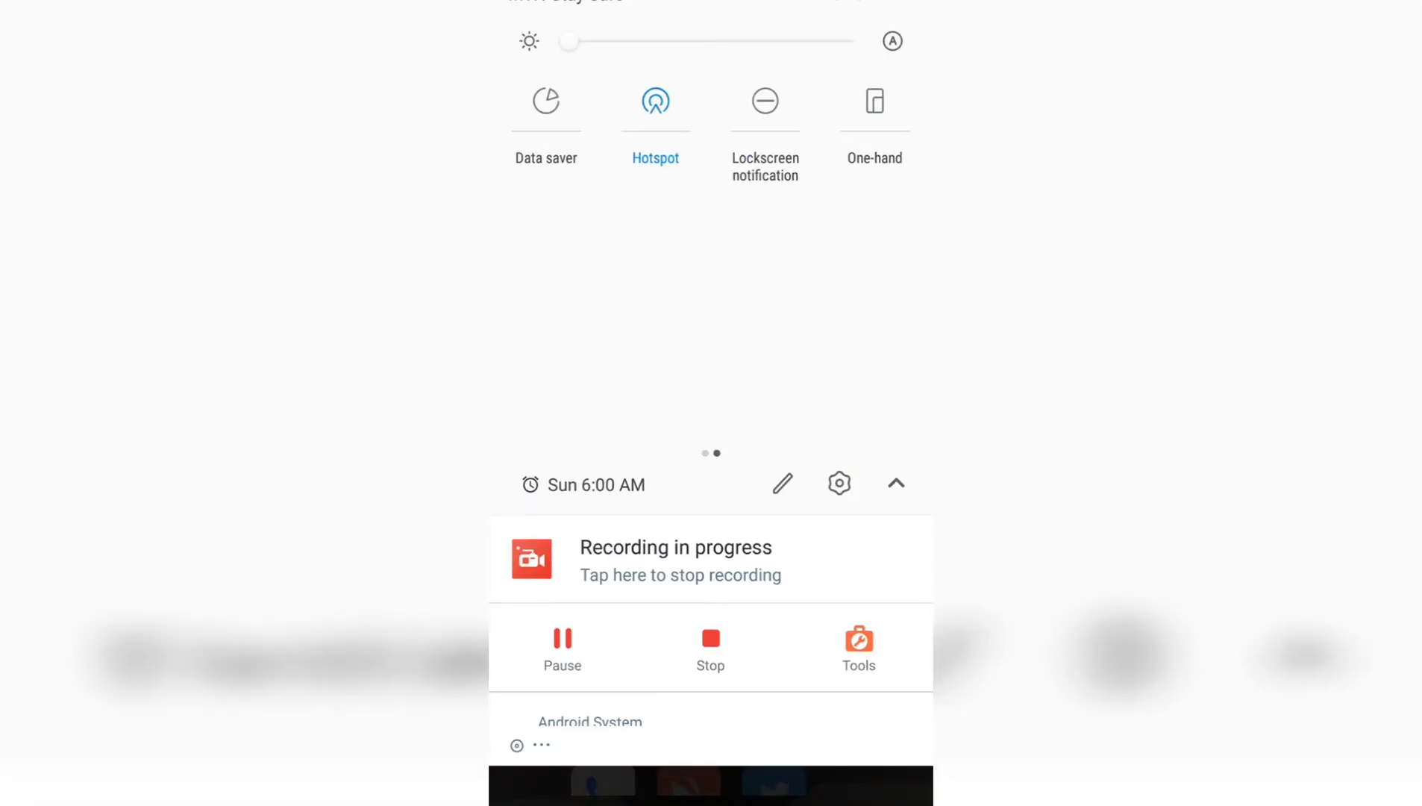
pyautogui.click(655, 102)
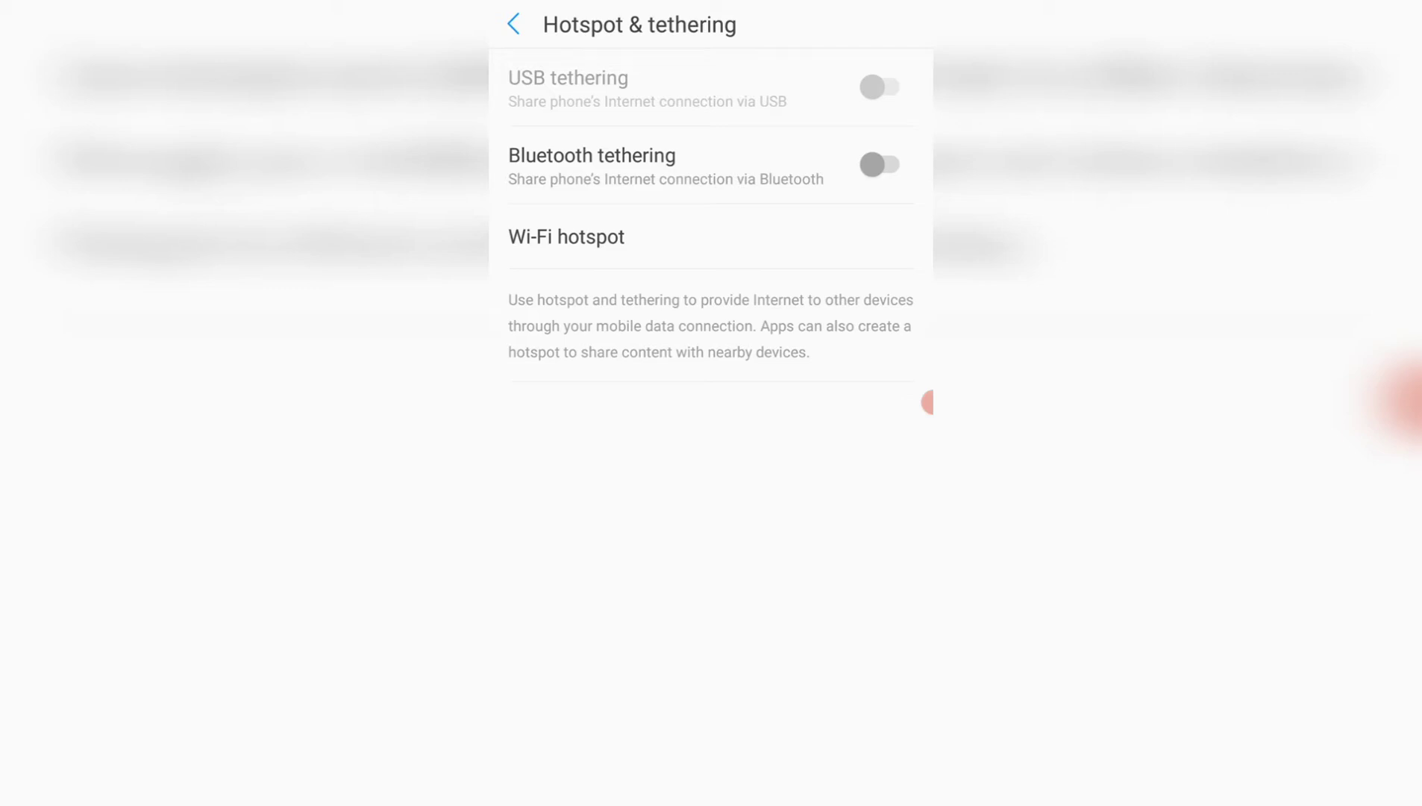
# Step: On the Wi-Fi hotspot page, toggle the hotspot off and back on, leaving it on
pyautogui.click(566, 237)
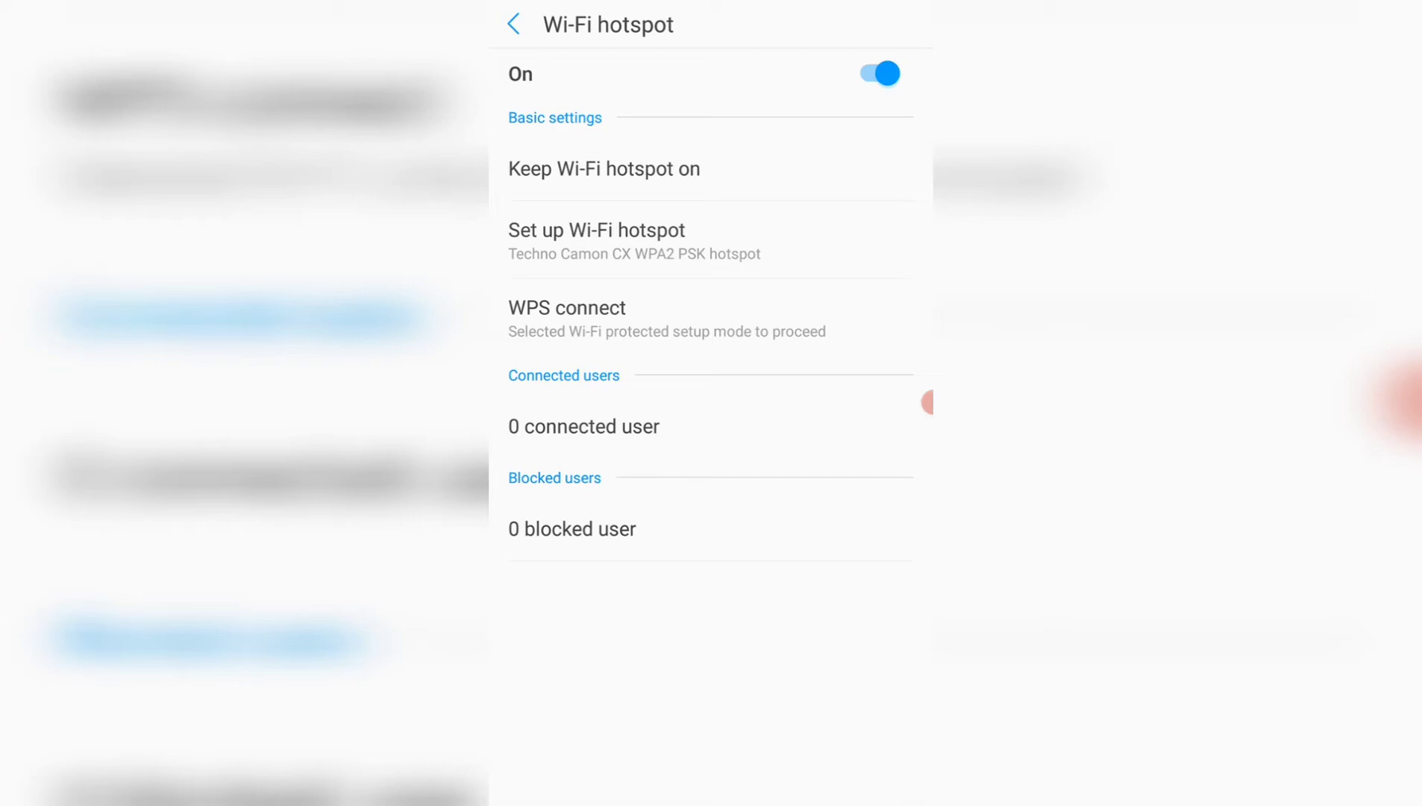
pyautogui.click(885, 72)
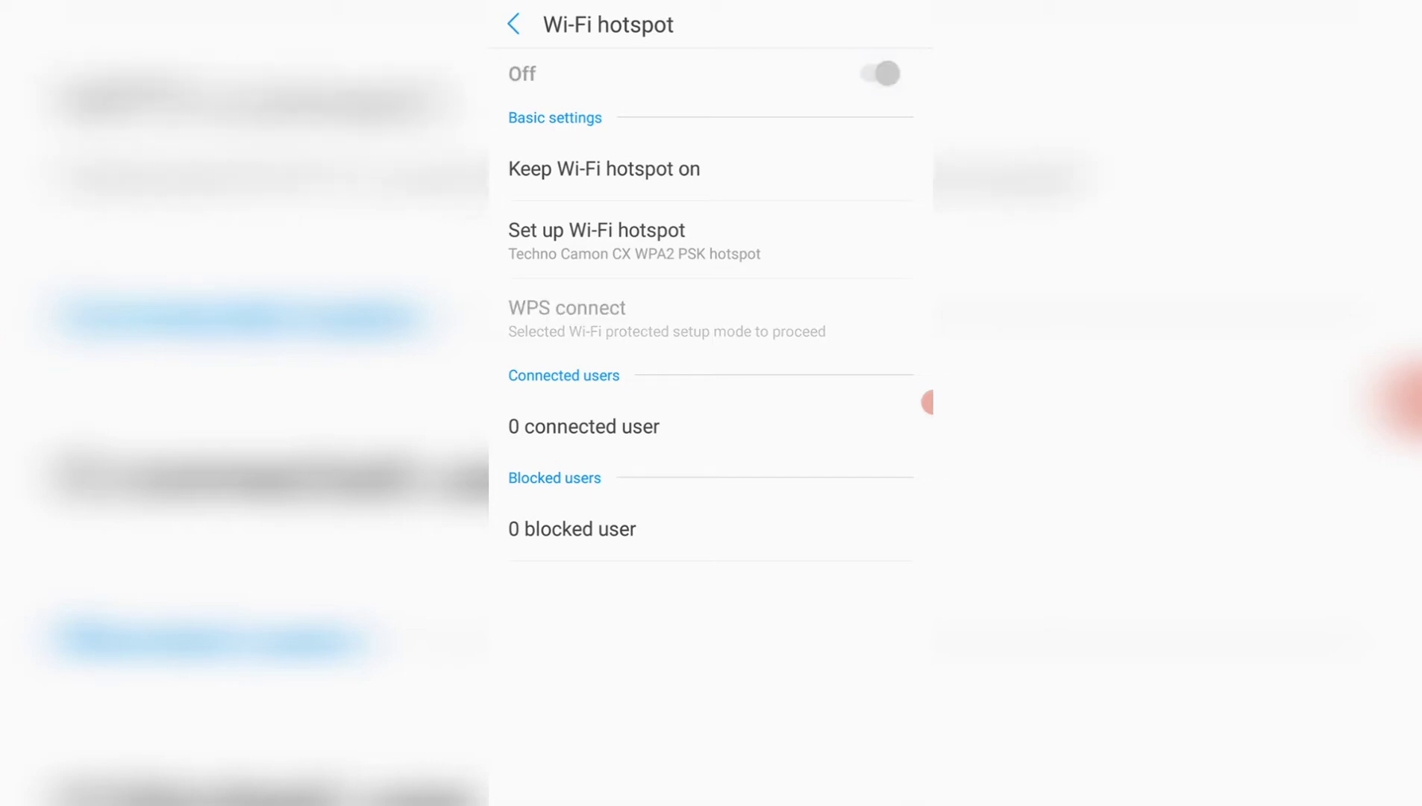
pyautogui.click(882, 72)
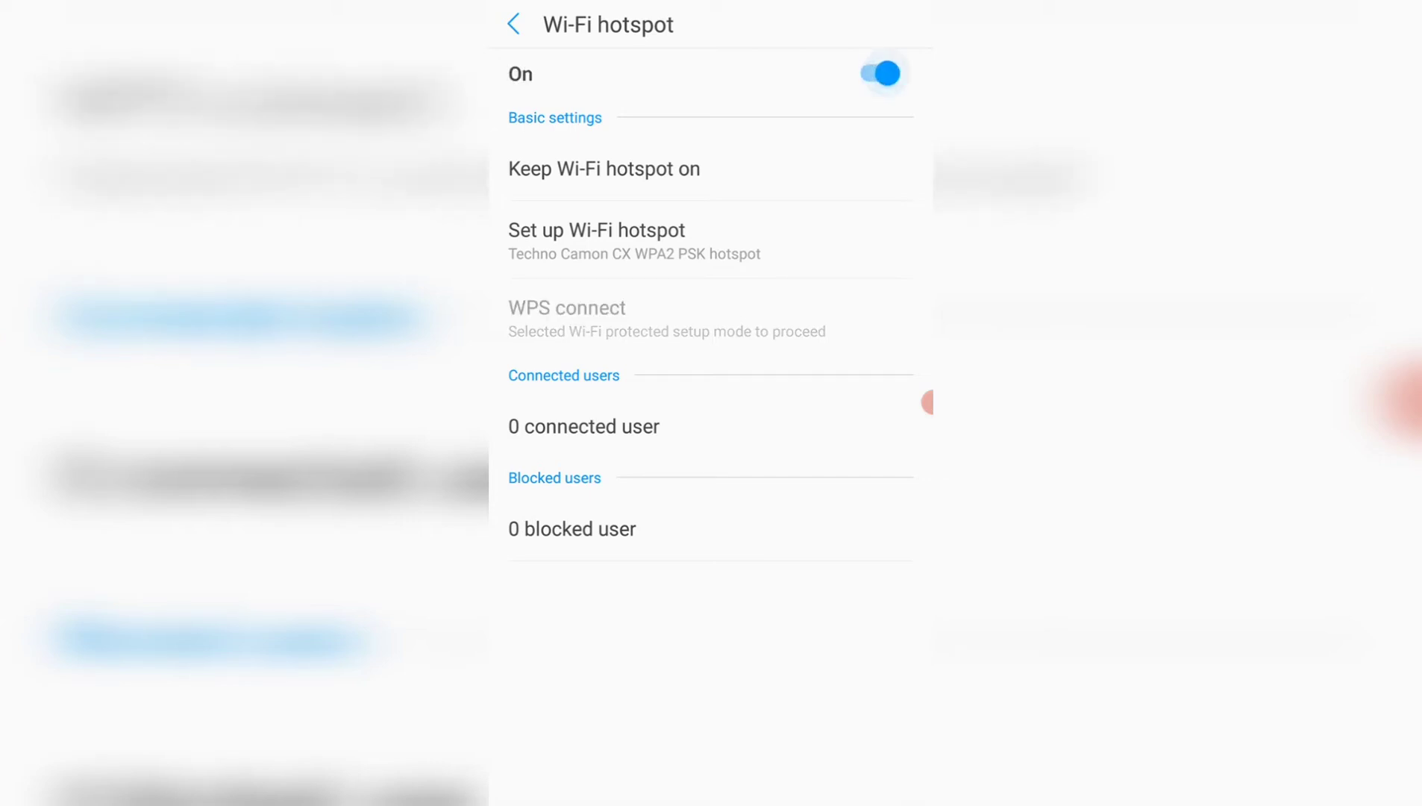
pyautogui.click(885, 72)
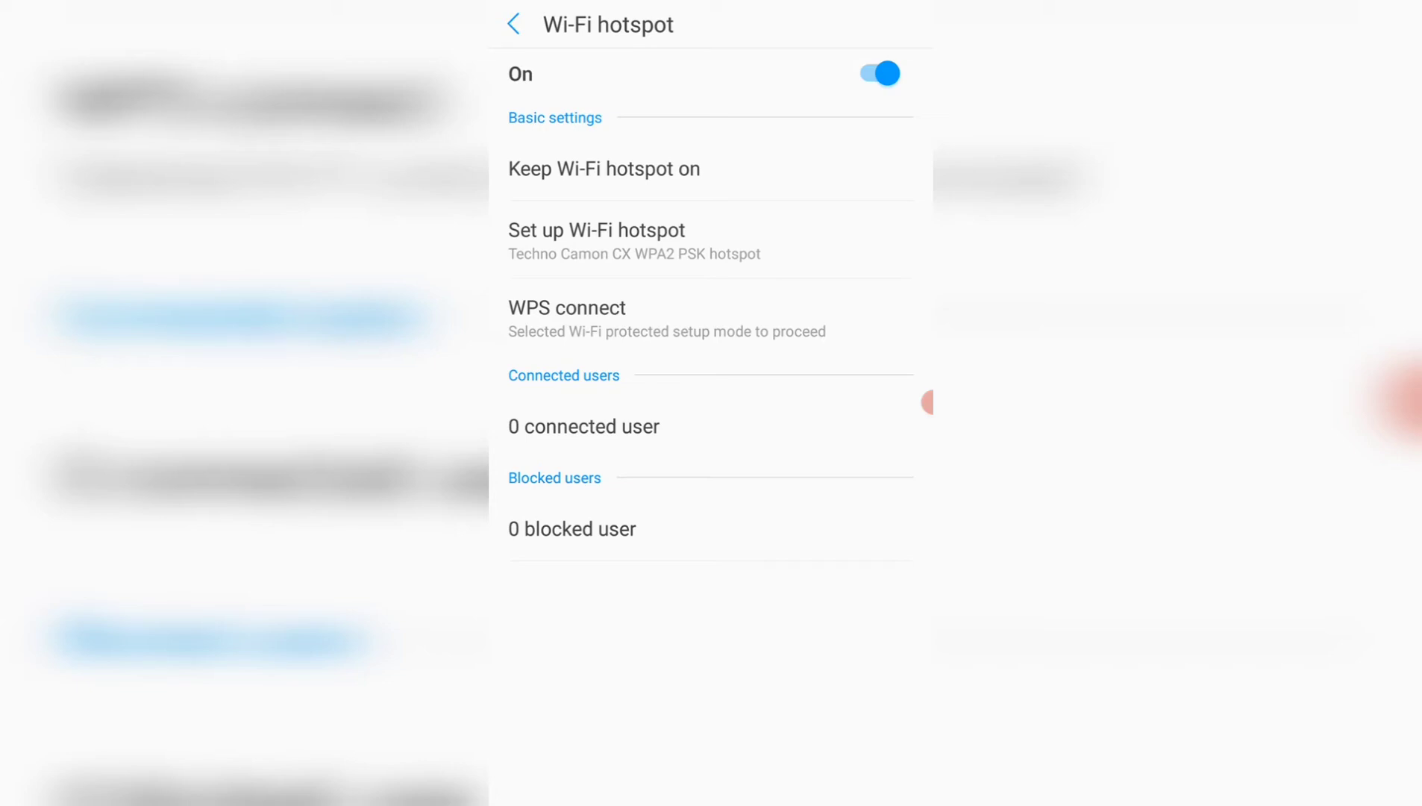
# Step: Name the hotspot network Vic's Guide and keep WPA2 PSK security
pyautogui.click(585, 230)
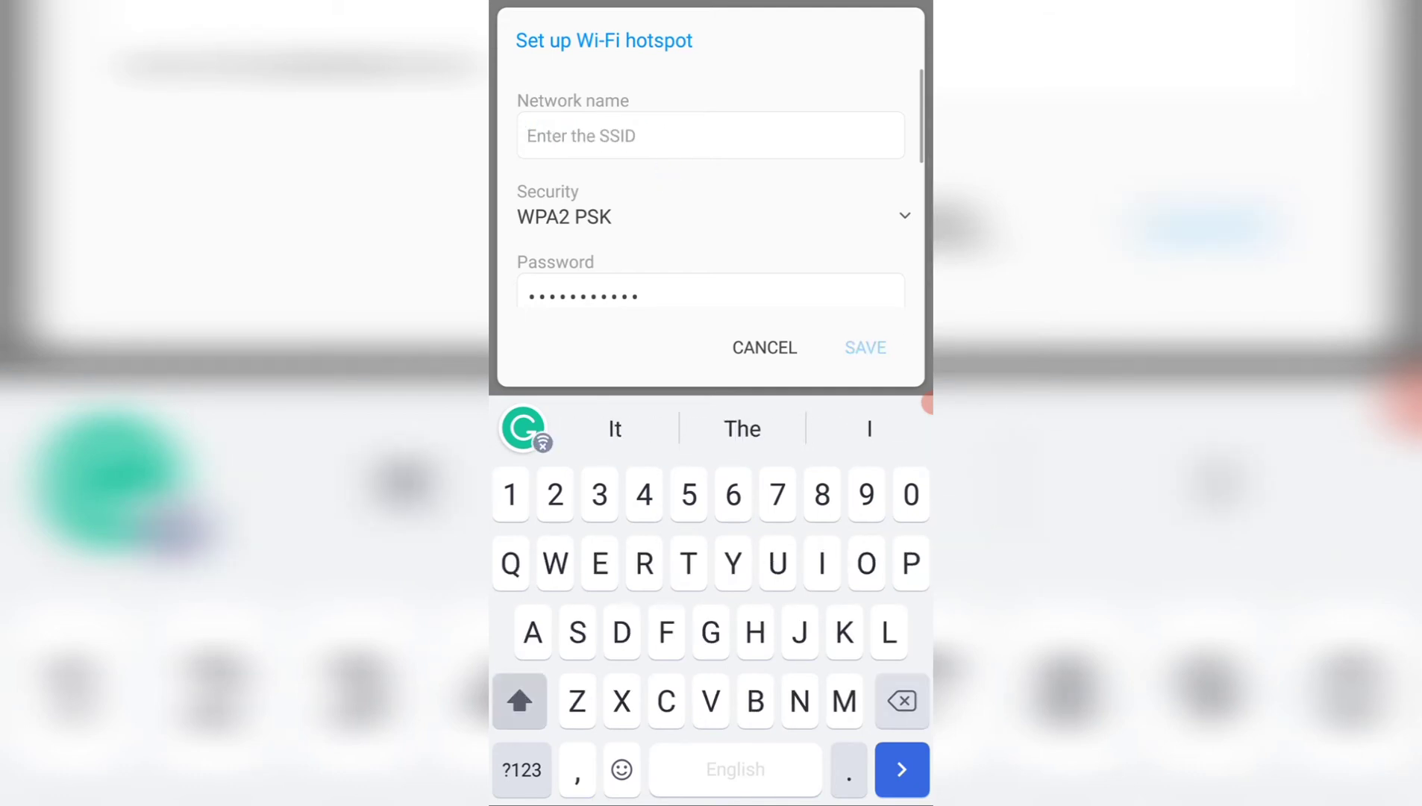
pyautogui.write("Vic's Guide")
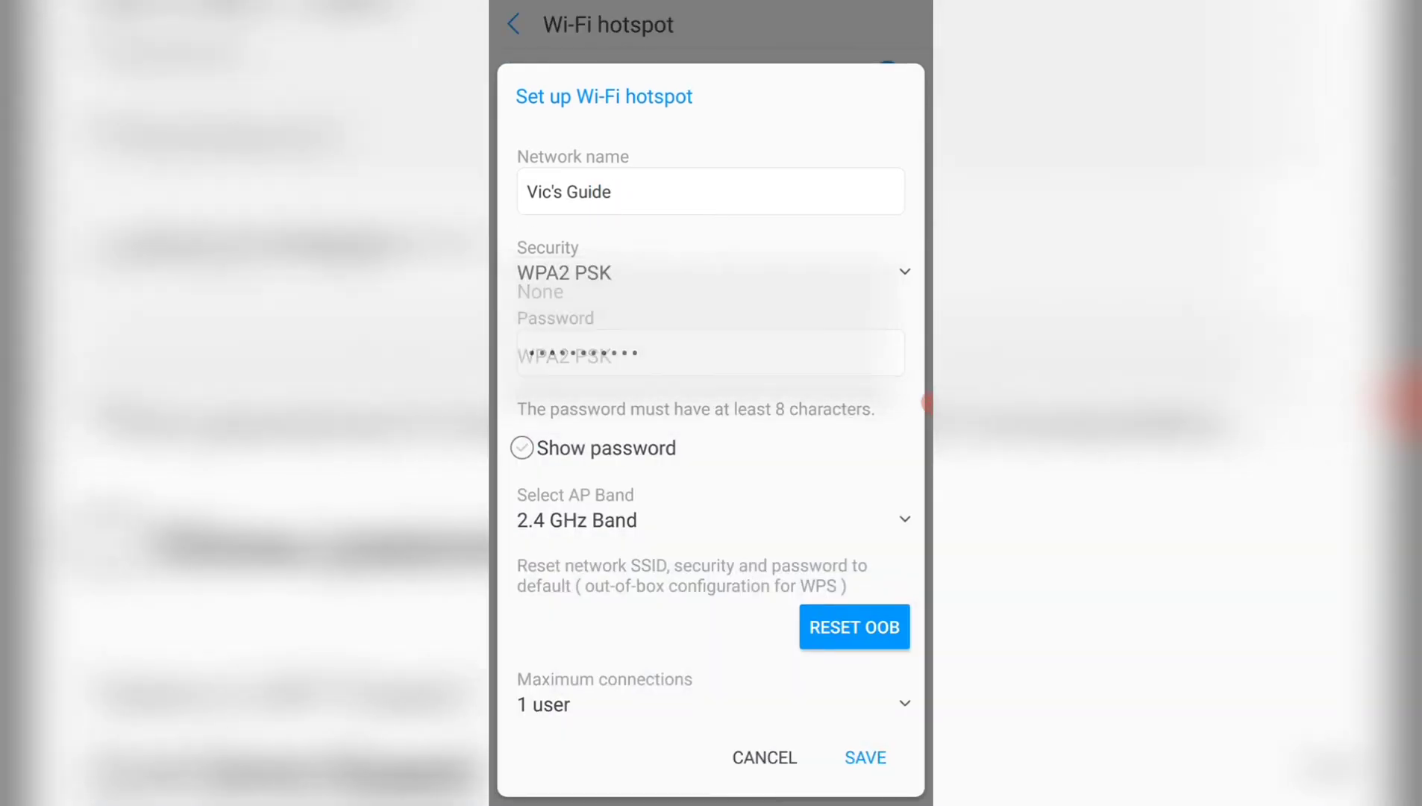
pyautogui.click(711, 273)
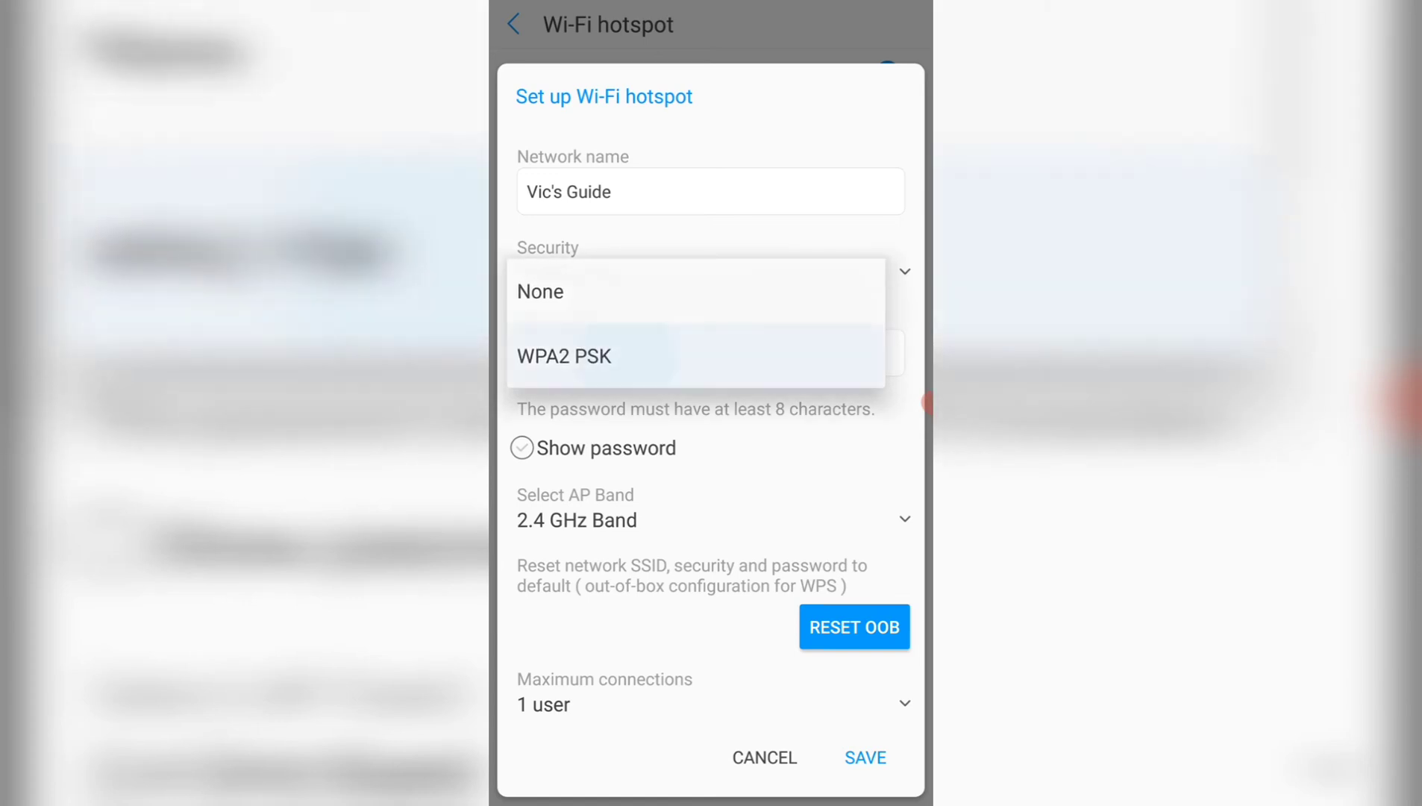
pyautogui.click(564, 357)
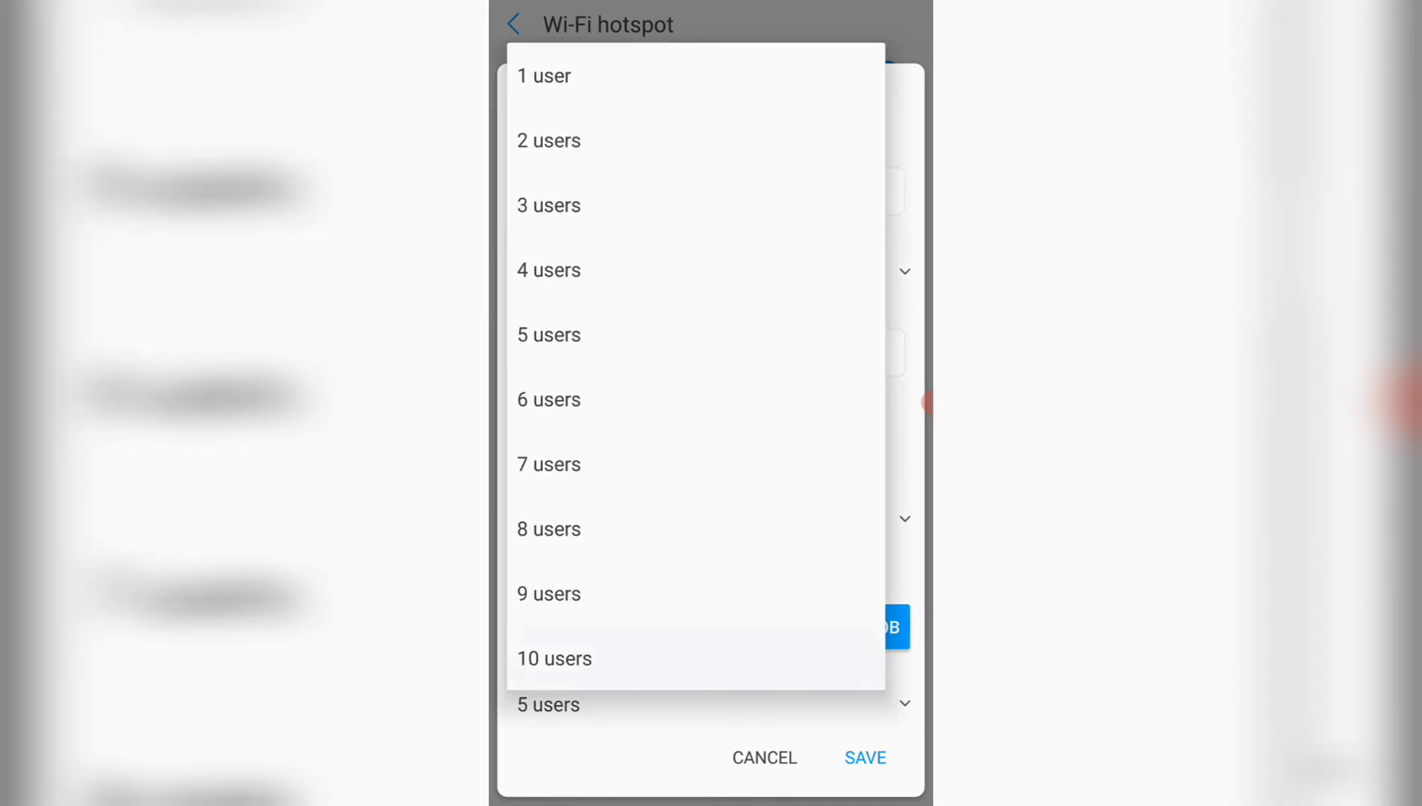
# Step: Limit maximum connections to 2 users and save the hotspot settings
pyautogui.click(552, 658)
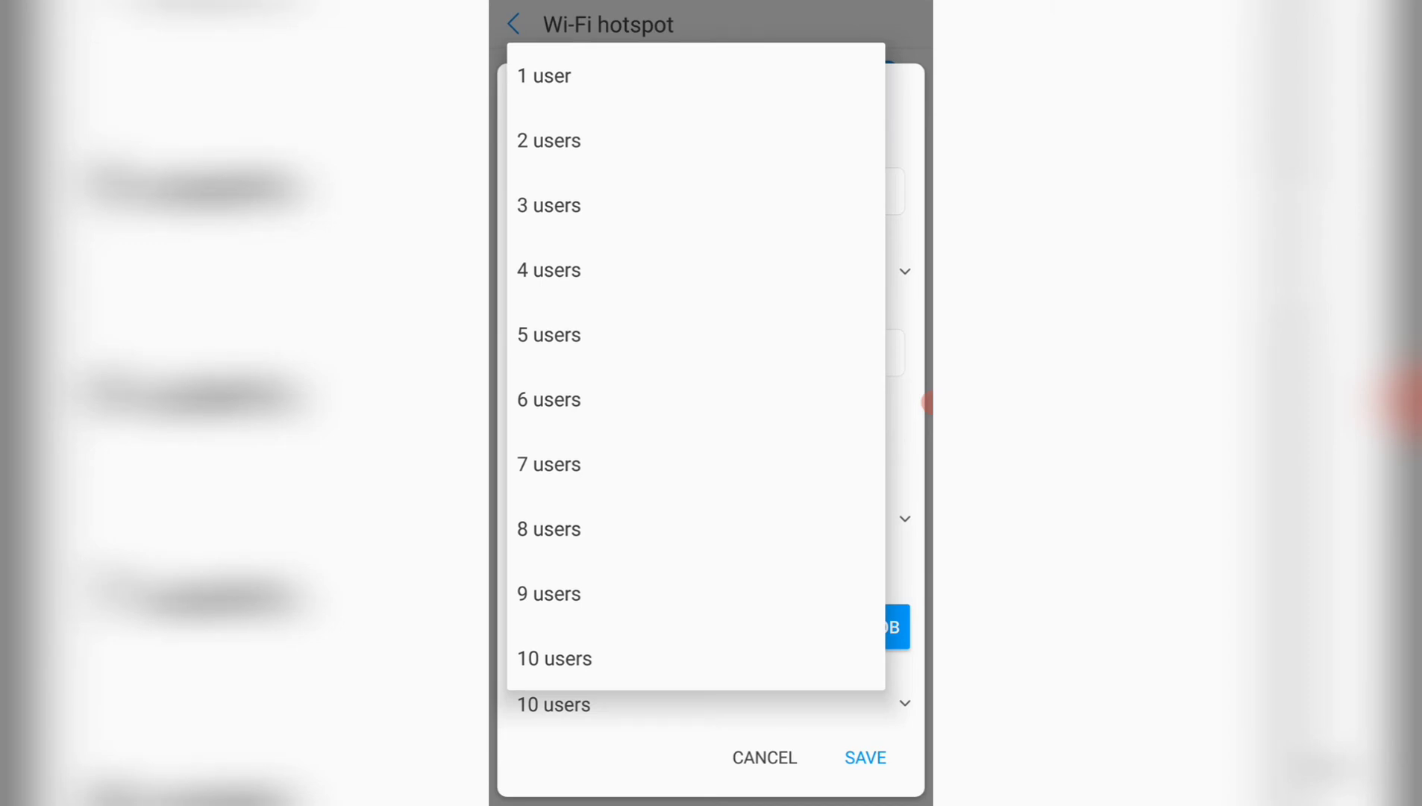
pyautogui.click(547, 140)
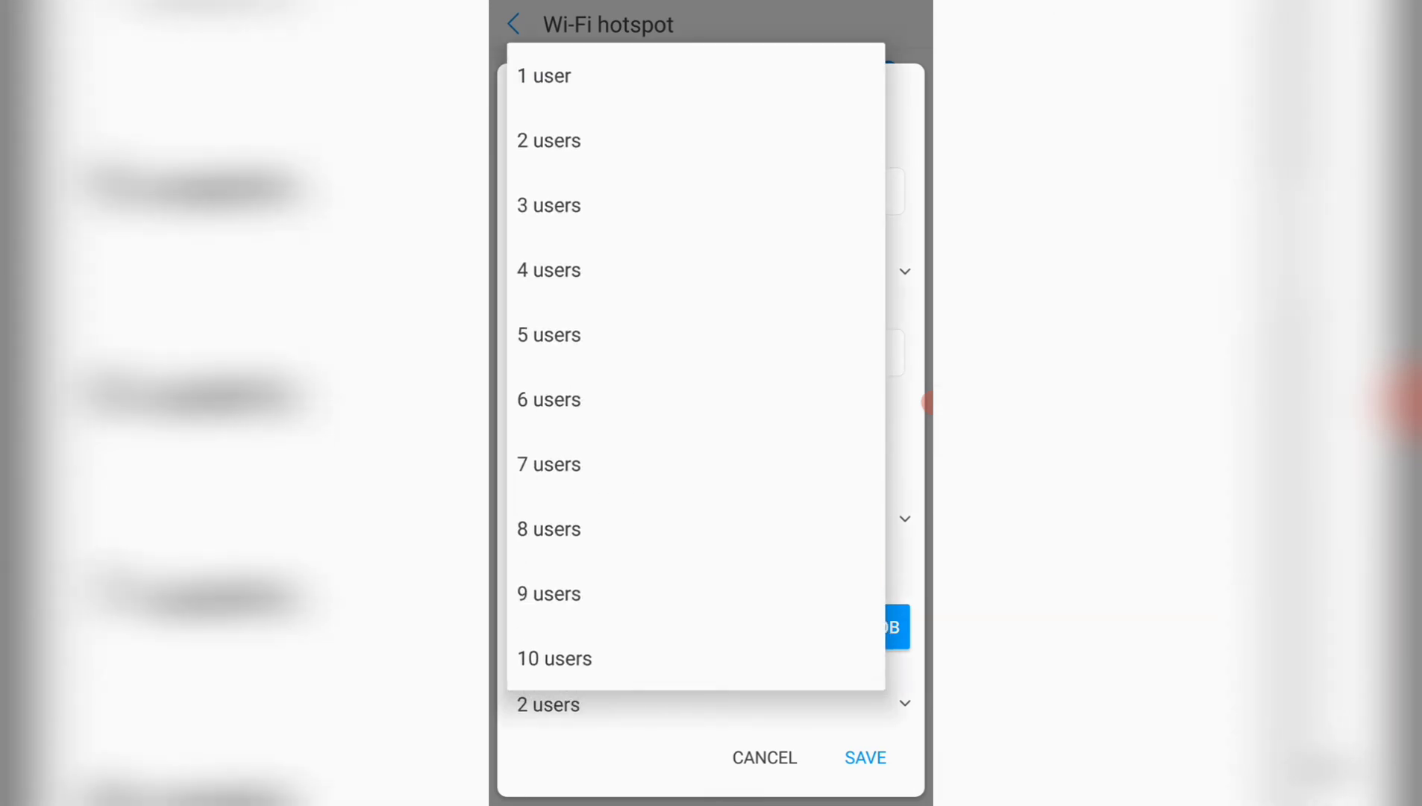
pyautogui.click(548, 141)
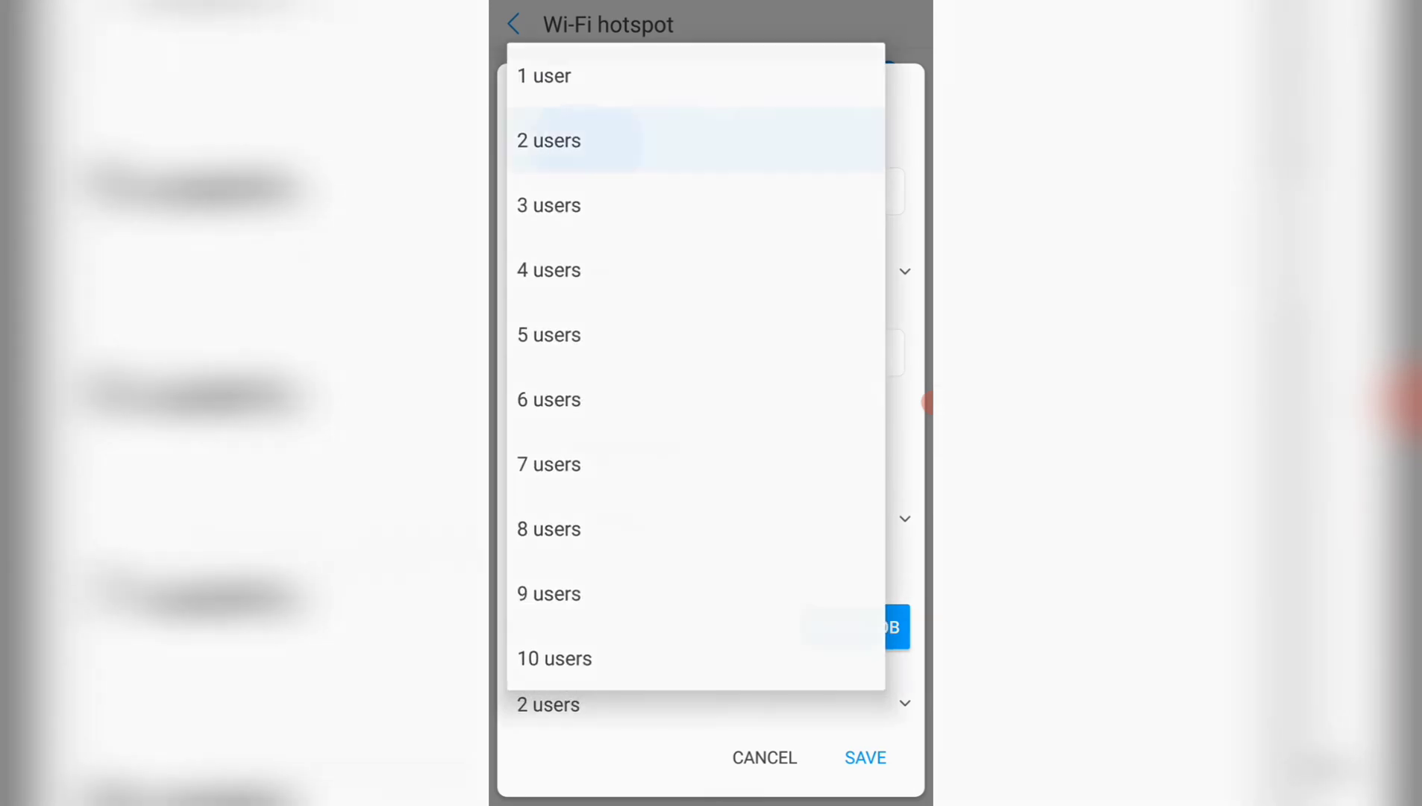
pyautogui.click(548, 140)
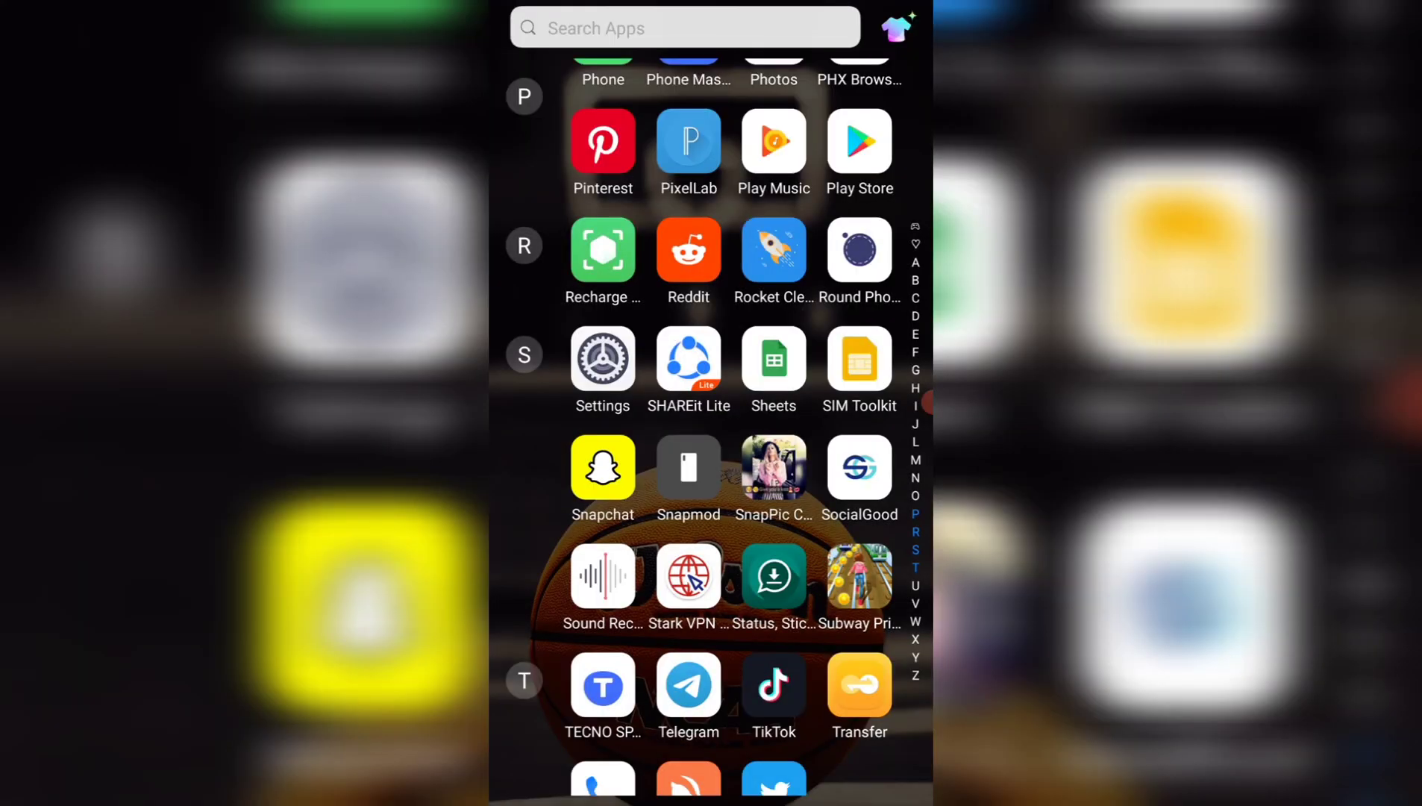
pyautogui.scroll(-3)
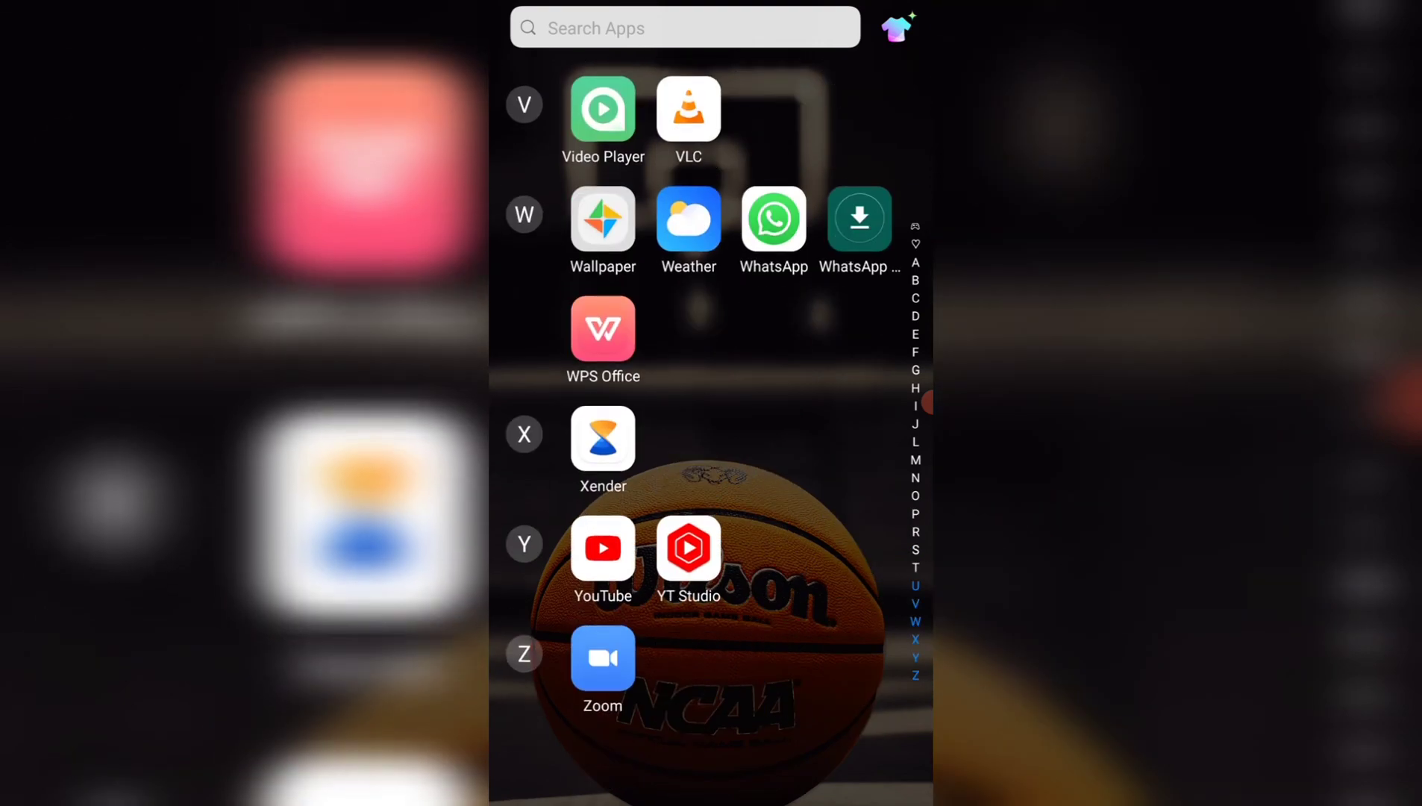
pyautogui.click(916, 388)
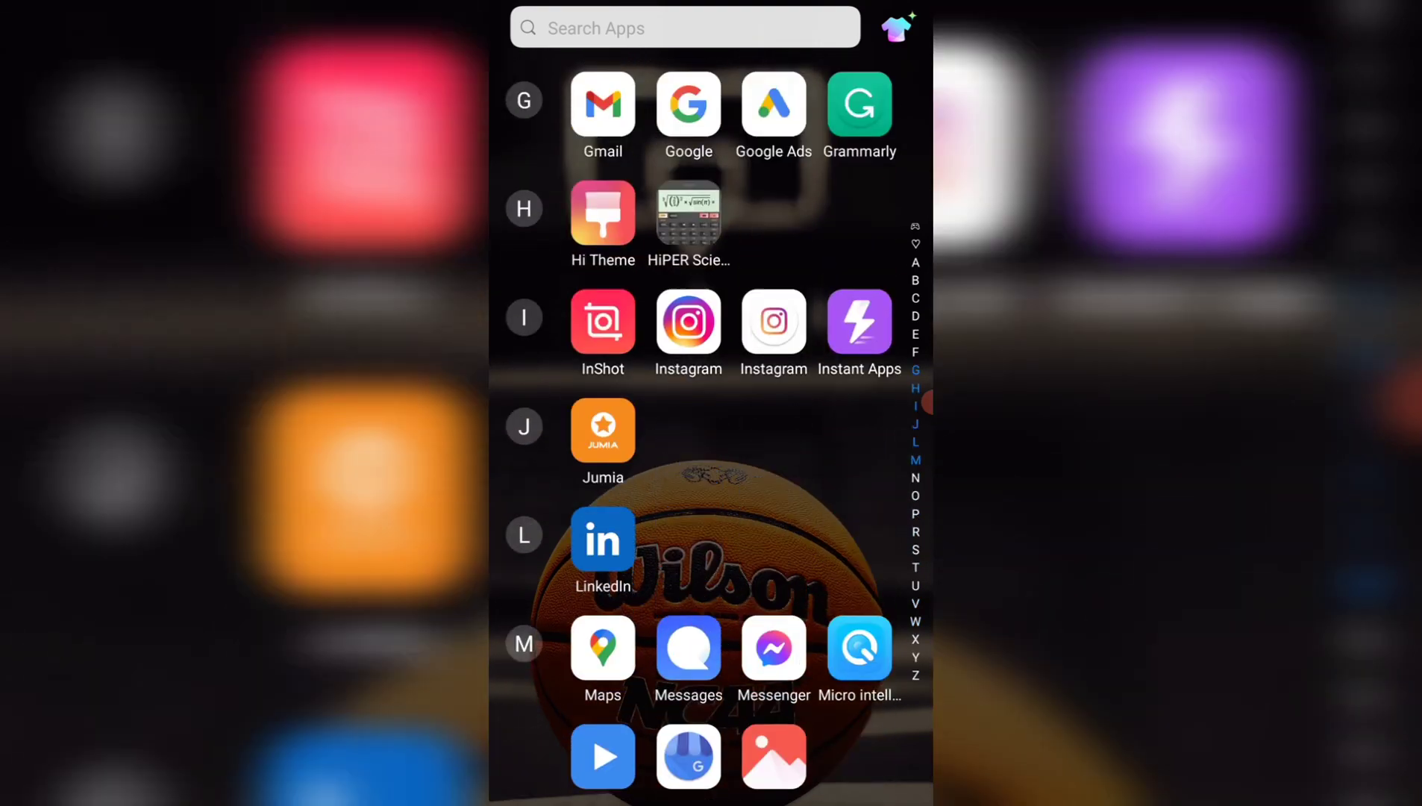